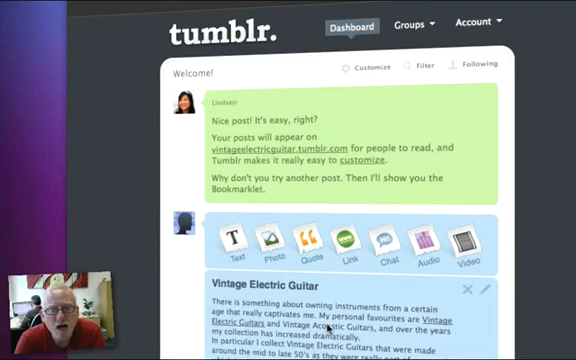
mouse_move(356, 90)
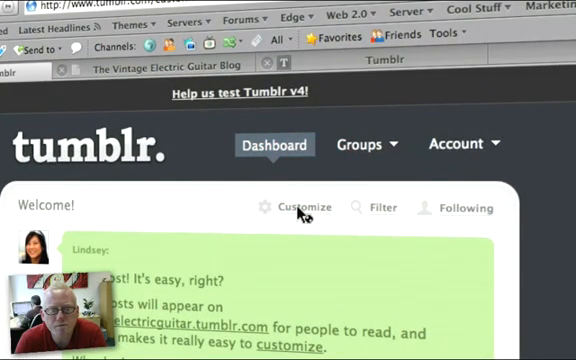
Reach the Feeds import settings through the blog's Customize page
click(300, 206)
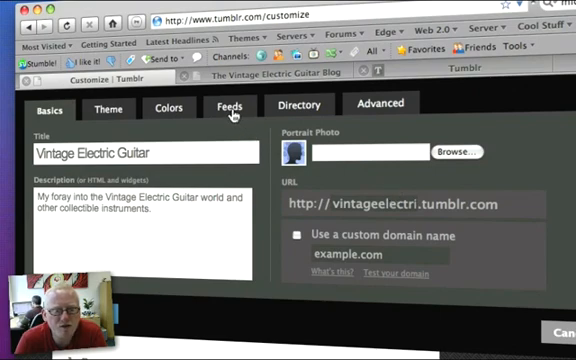
click(228, 104)
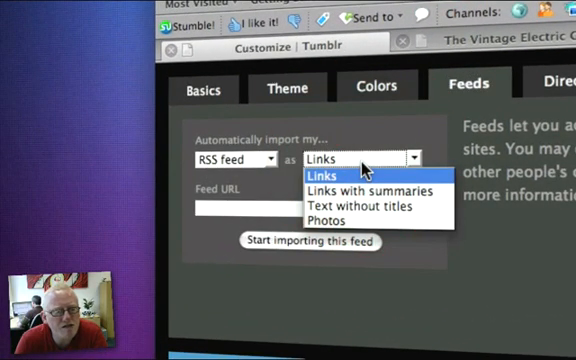
mouse_move(376, 192)
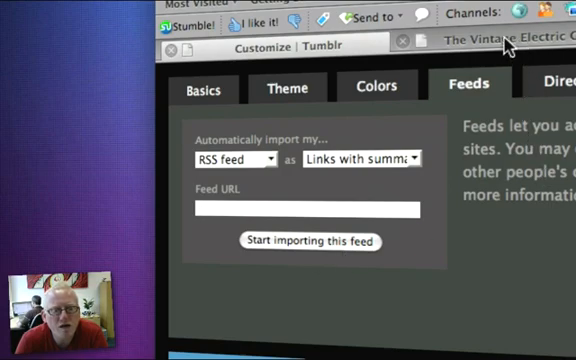
Browse the Vintage Electric Guitar Blog page down to its RSS feed link
click(490, 40)
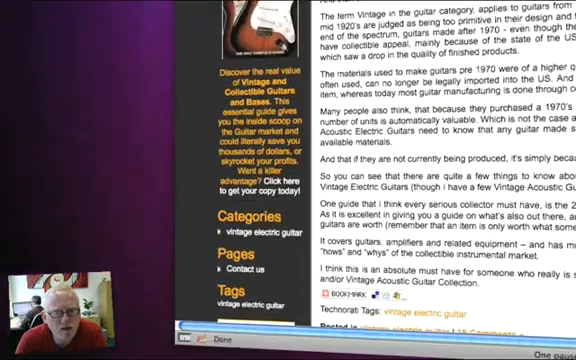
scroll(down, 3)
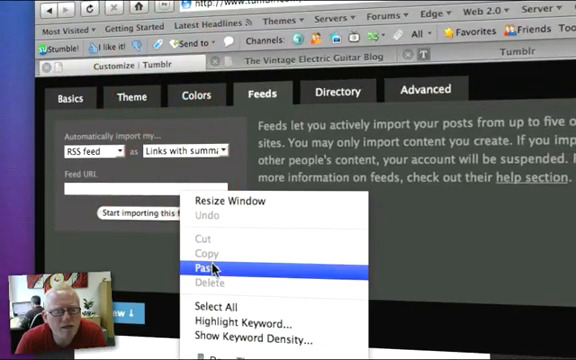
Paste the guitar blog's feed URL and start importing it as links with summaries
click(210, 272)
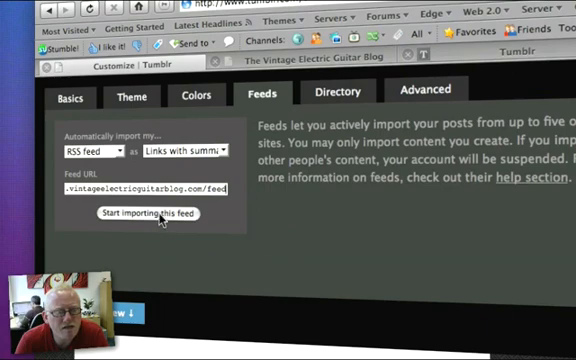
click(152, 212)
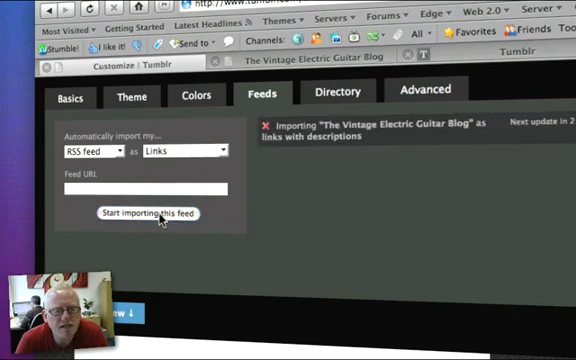